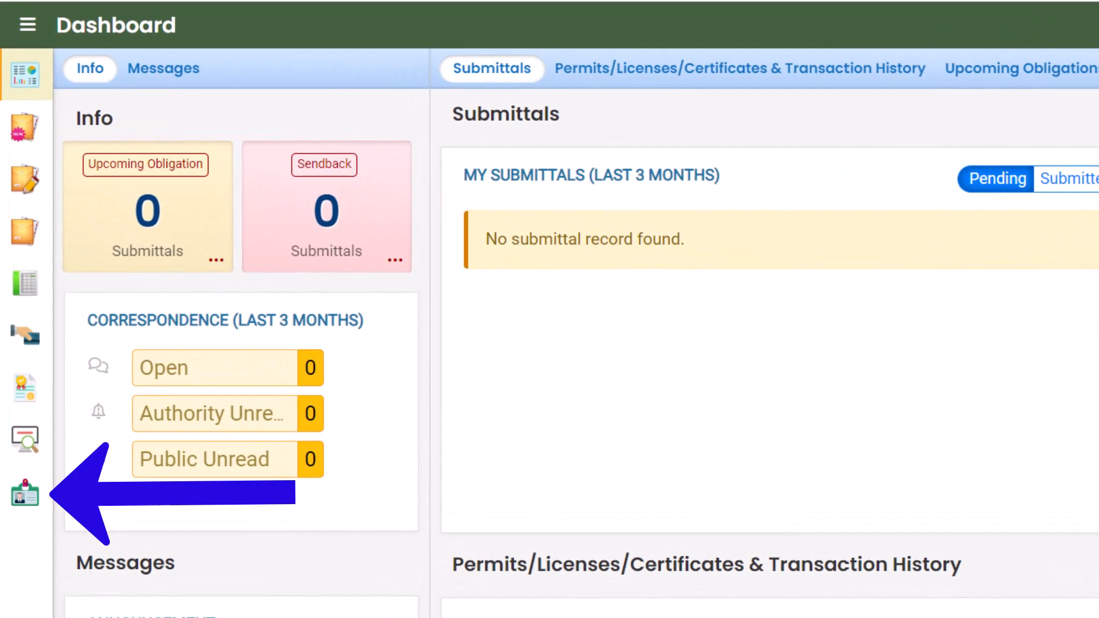
# Open My Account and expand Trainer Demo to show its Mill Creek Park stormwater permit
pyautogui.click(25, 488)
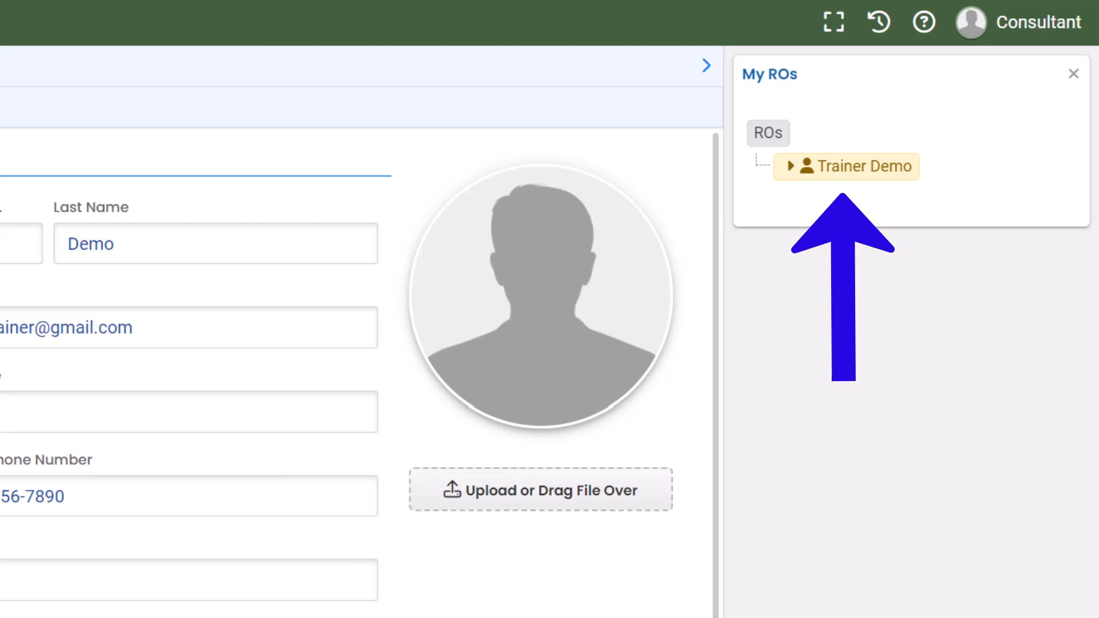
pyautogui.click(790, 167)
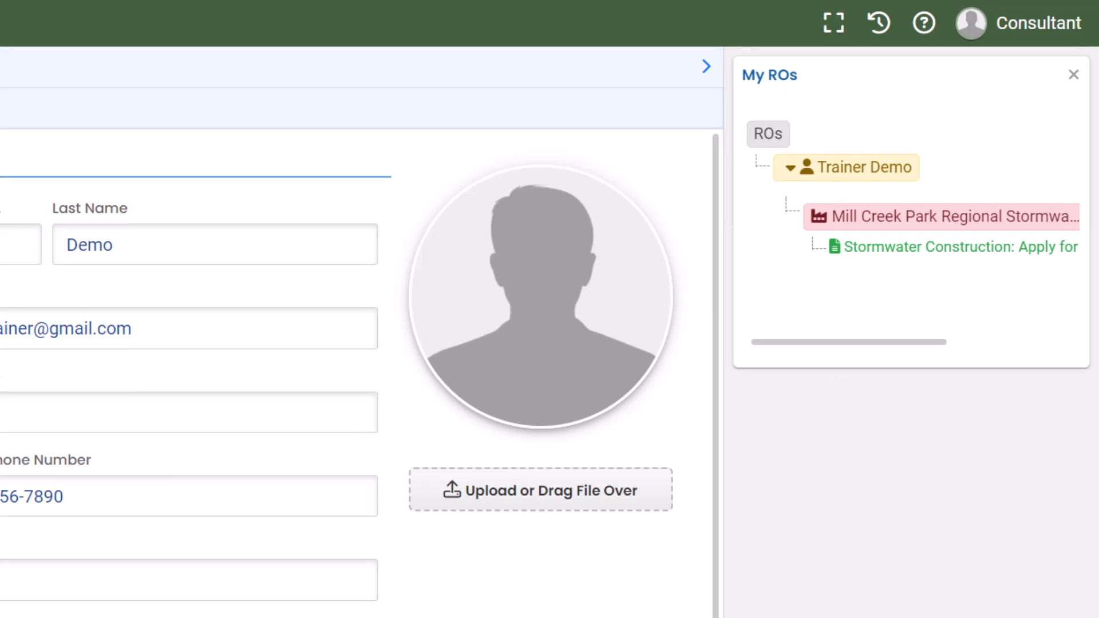